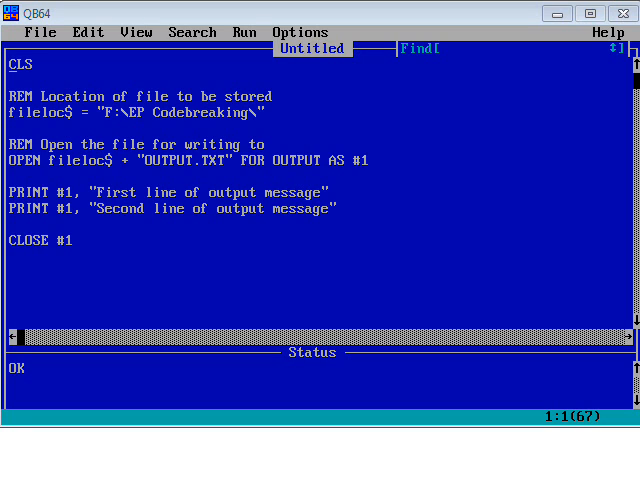
mouse_move(12, 72)
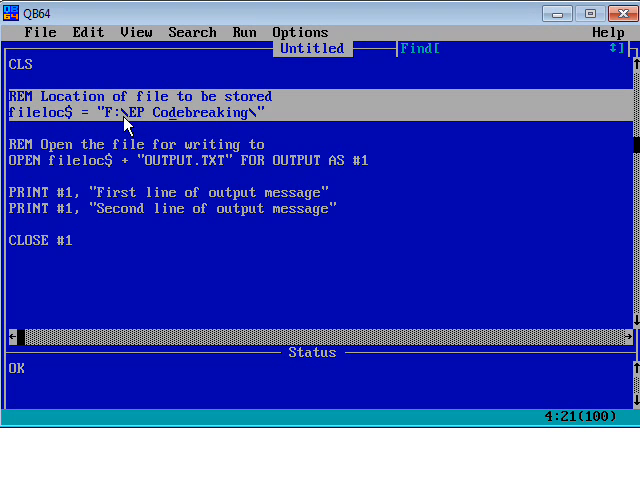
mouse_move(148, 120)
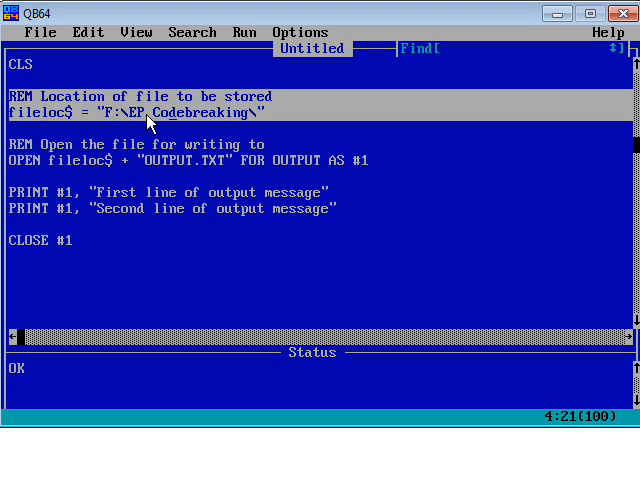
mouse_move(118, 168)
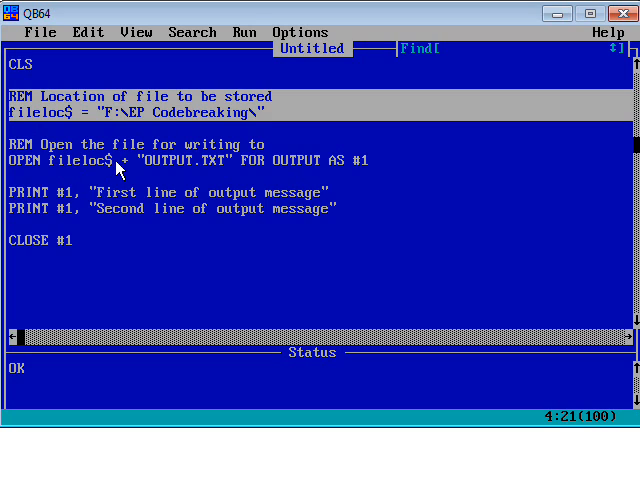
mouse_move(12, 152)
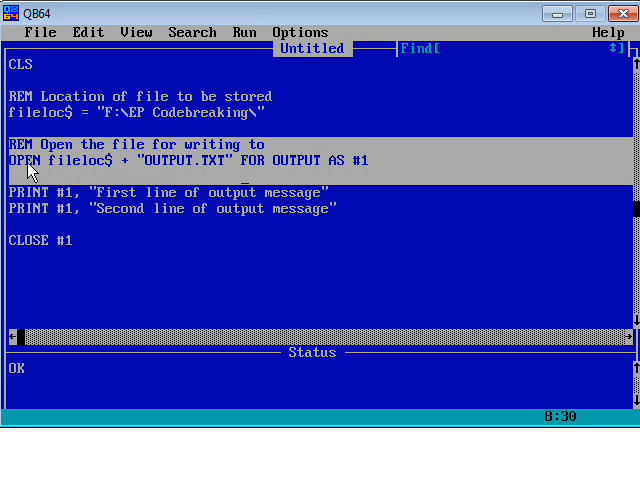
mouse_move(176, 172)
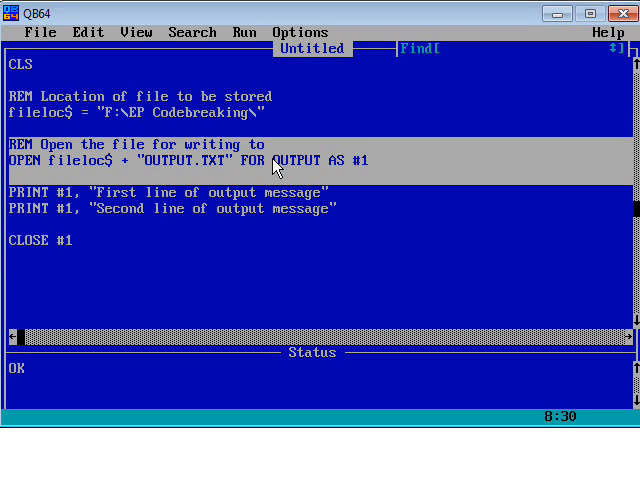
mouse_move(376, 168)
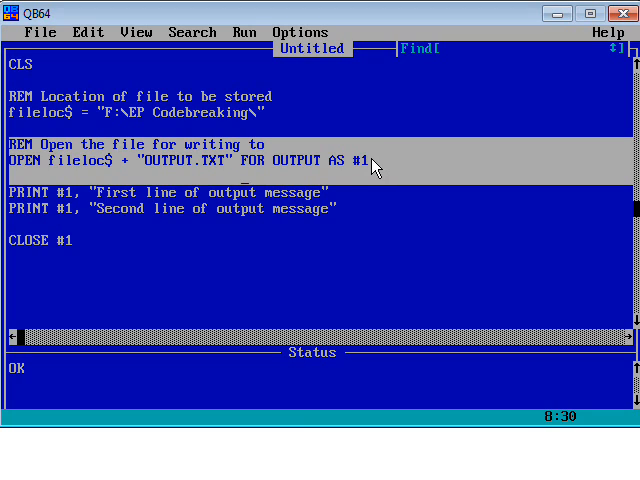
mouse_move(212, 172)
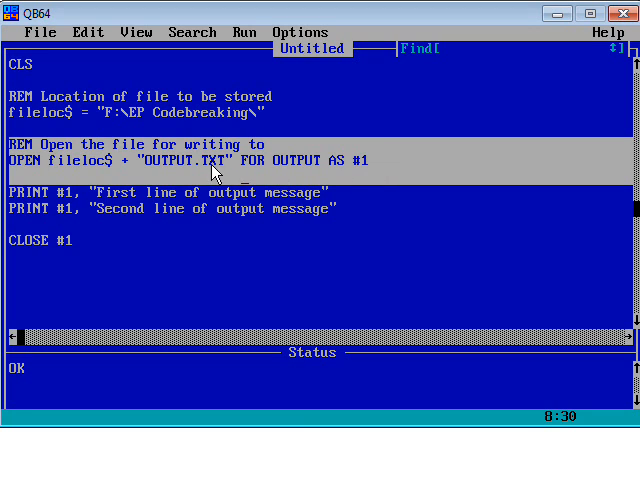
mouse_move(220, 168)
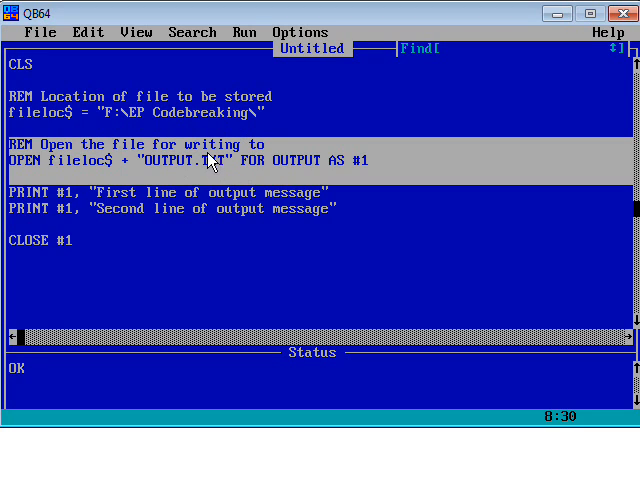
mouse_move(210, 208)
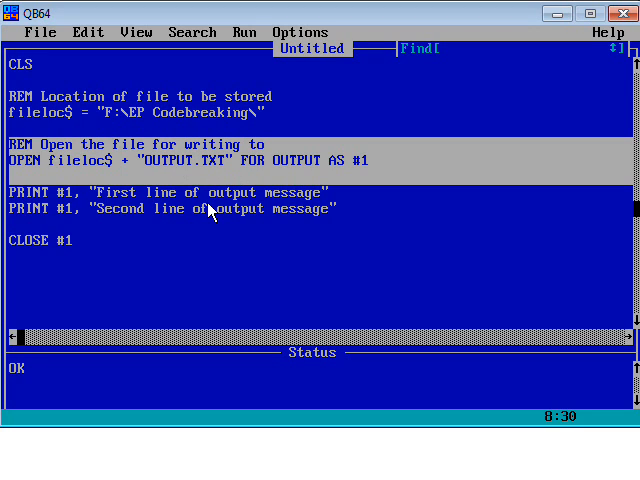
mouse_move(216, 210)
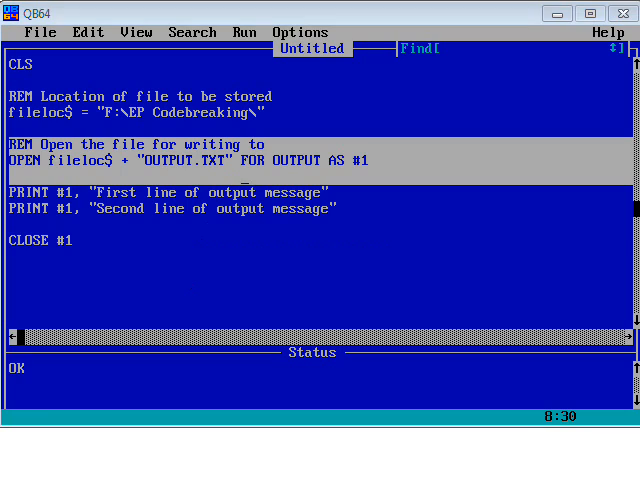
mouse_move(140, 172)
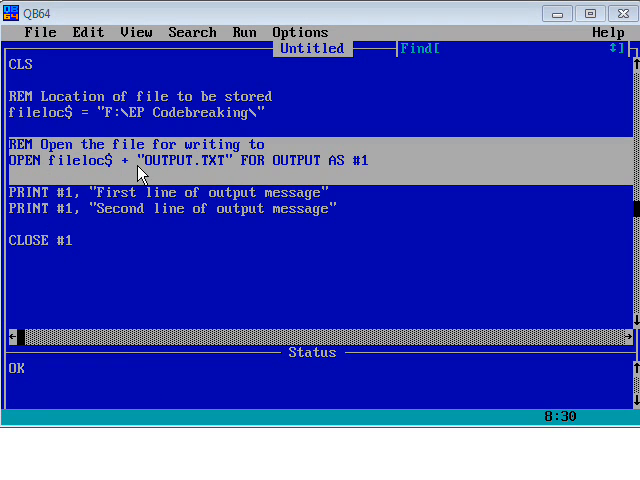
mouse_move(12, 196)
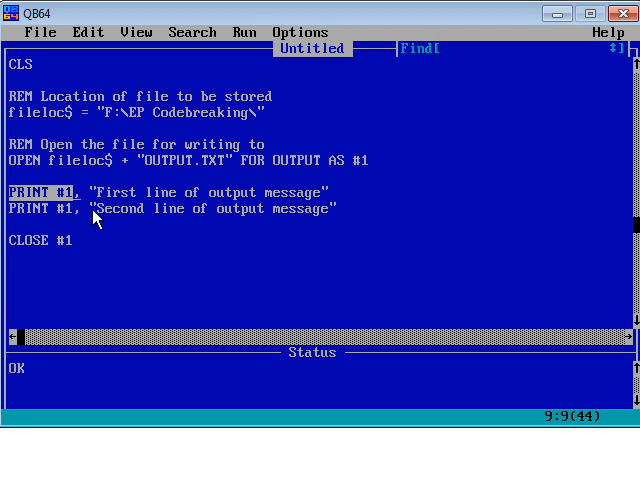
mouse_move(316, 224)
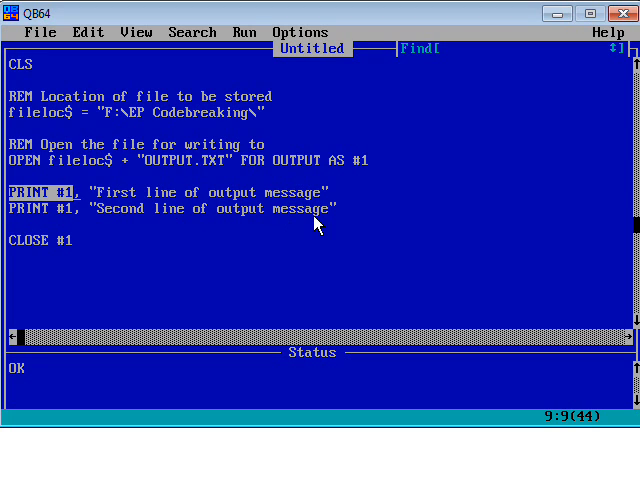
mouse_move(20, 200)
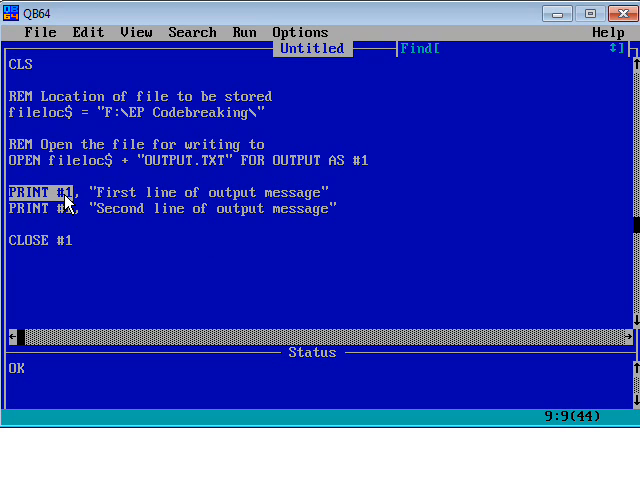
mouse_move(96, 244)
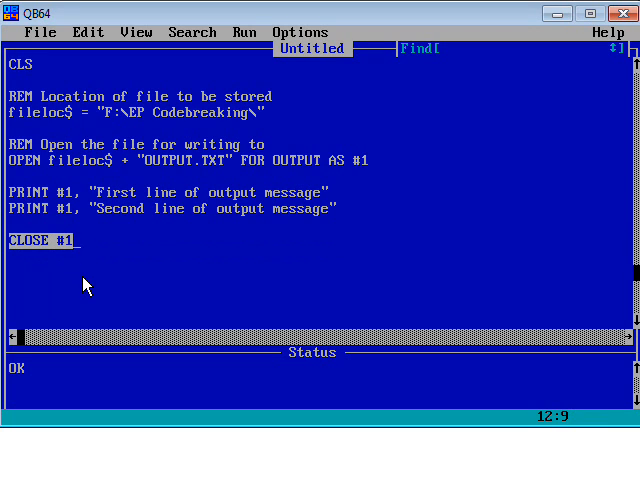
mouse_move(110, 268)
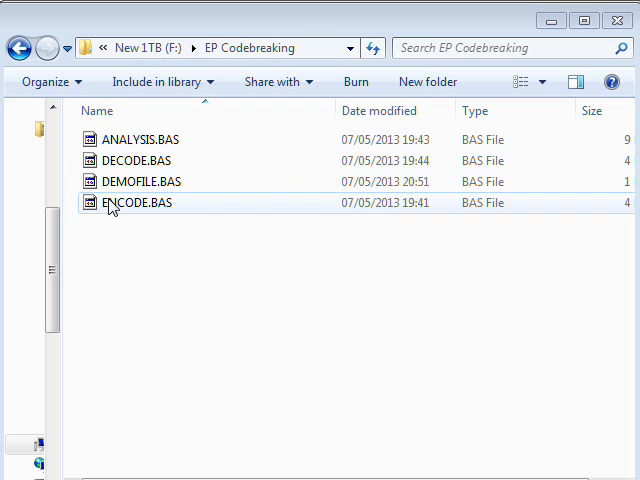
- Close the finished run window, view OUTPUT.TXT in Notepad, and return to the QB64 editor
left_click(250, 48)
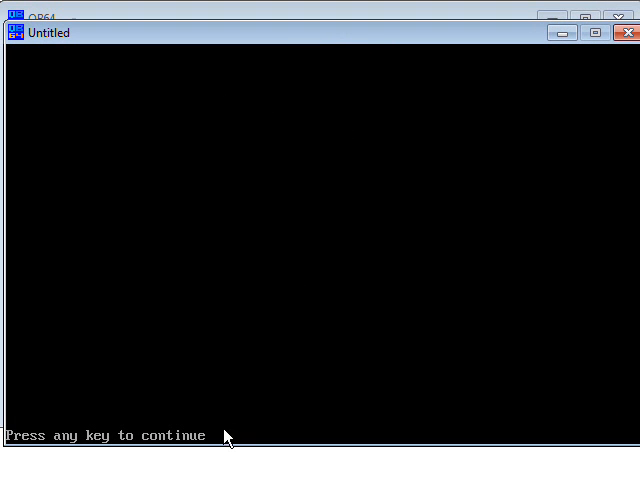
key("enter")
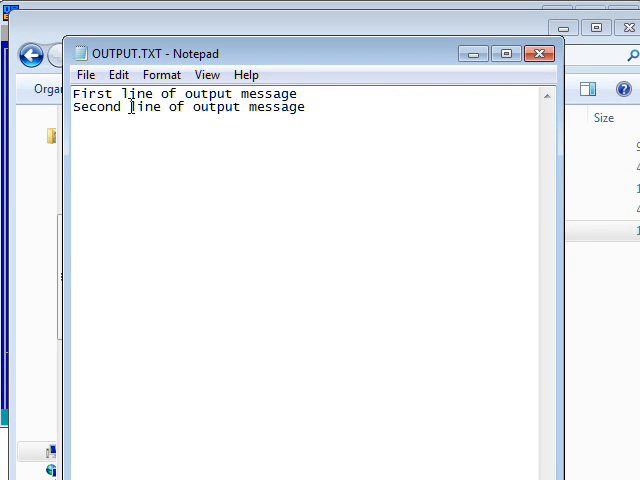
left_click(540, 54)
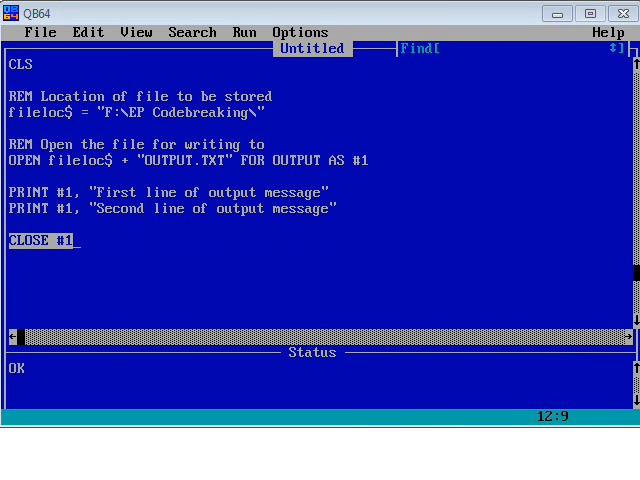
mouse_move(136, 224)
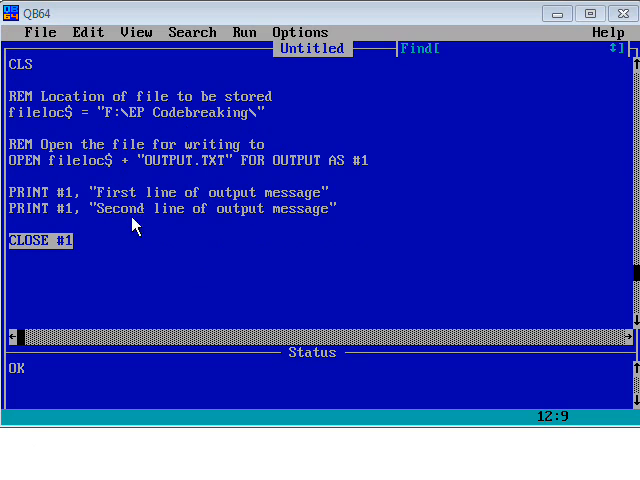
mouse_move(124, 386)
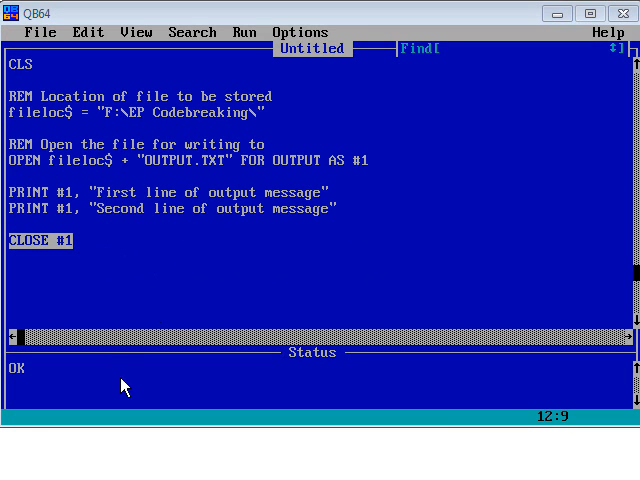
mouse_move(116, 240)
type("PRINT \"Closing file\"")
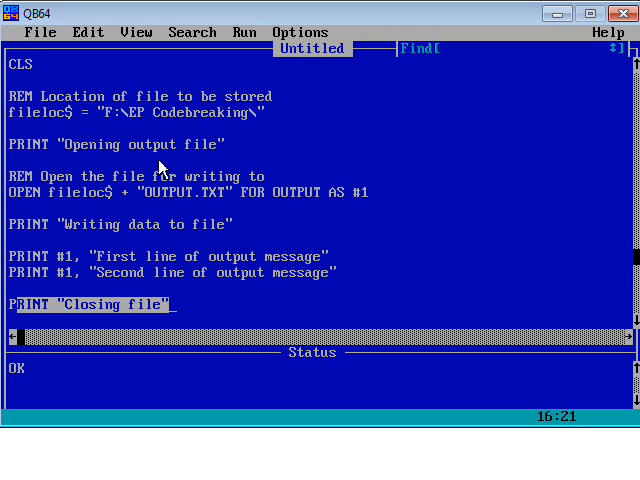
mouse_move(192, 250)
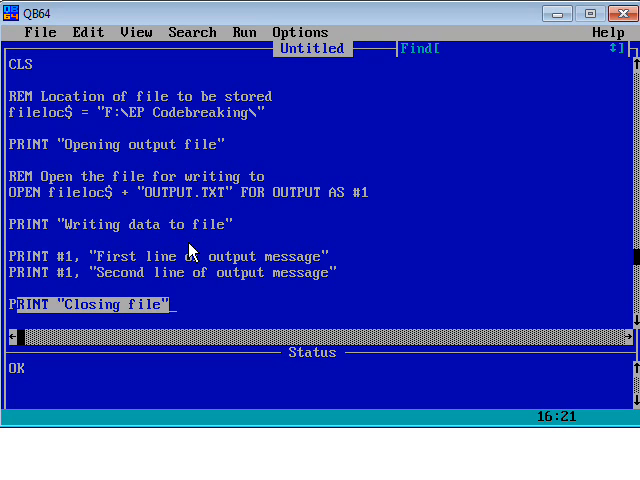
mouse_move(204, 264)
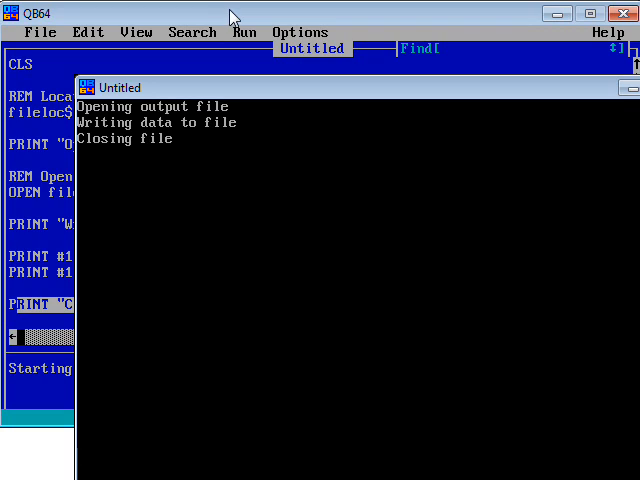
mouse_move(248, 112)
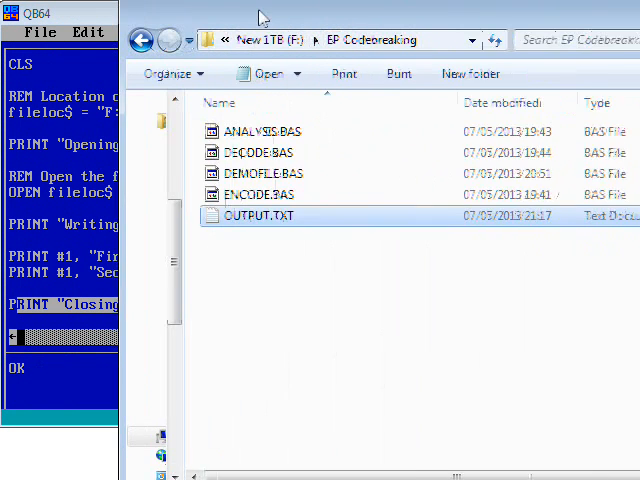
- Open OUTPUT.TXT from Explorer to check its contents
double_click(256, 216)
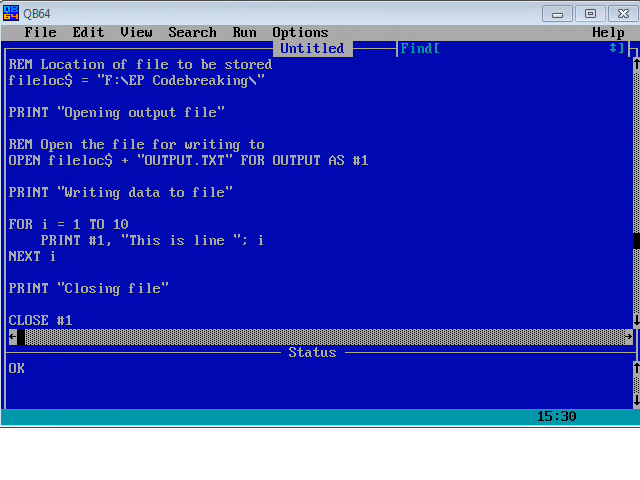
mouse_move(200, 304)
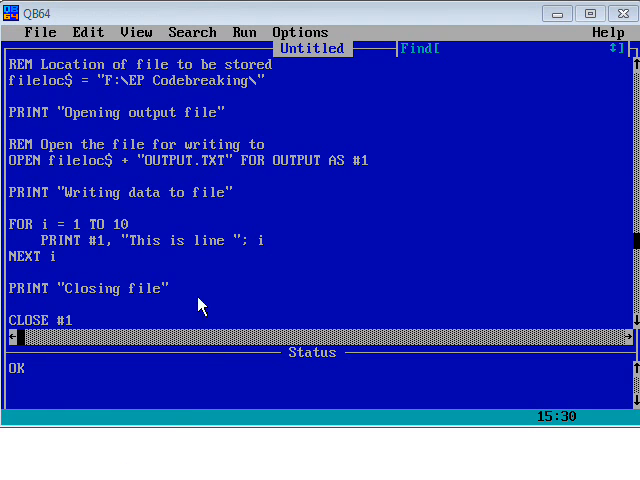
mouse_move(12, 222)
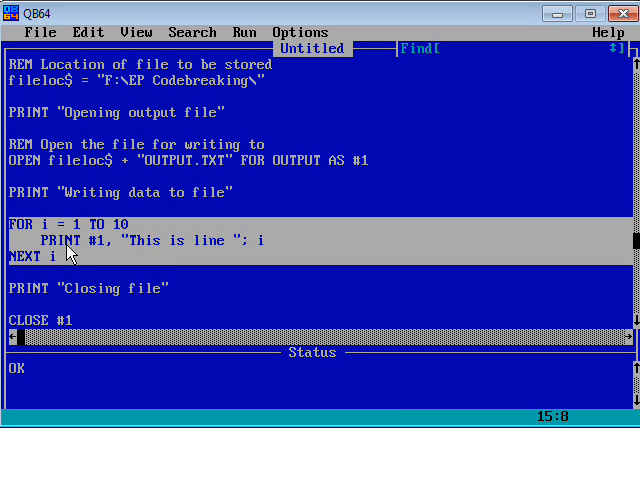
mouse_move(104, 248)
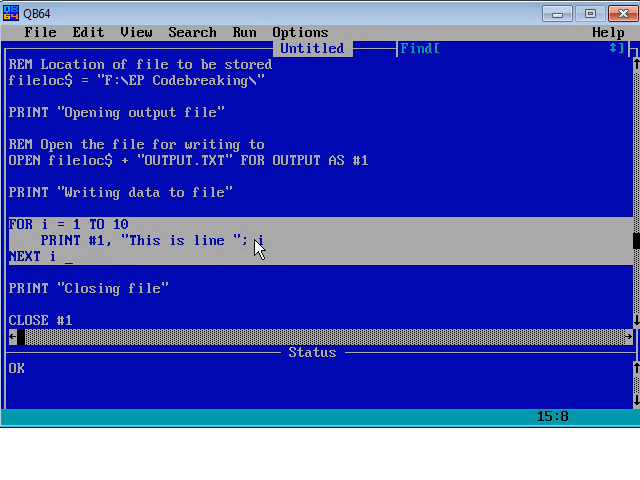
mouse_move(264, 246)
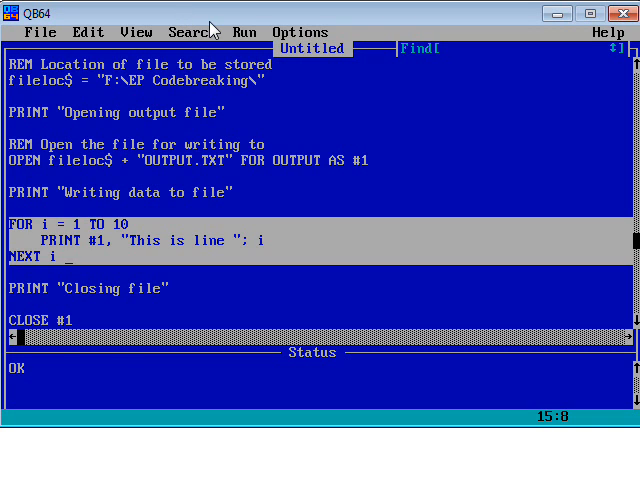
- Run the program with F5 to write the ten numbered lines to OUTPUT.TXT
key("F5")
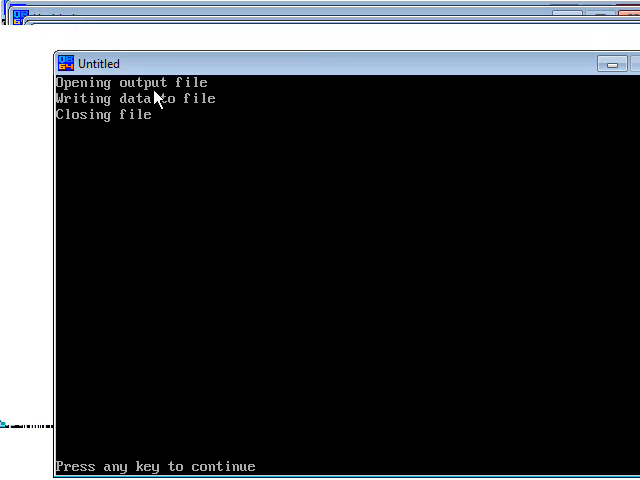
mouse_move(140, 192)
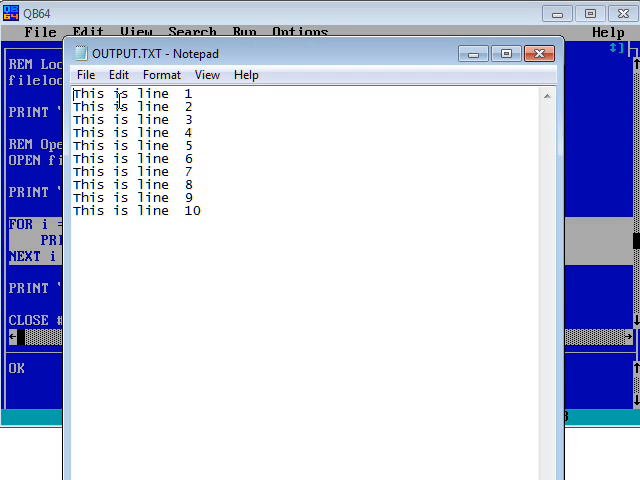
mouse_move(204, 224)
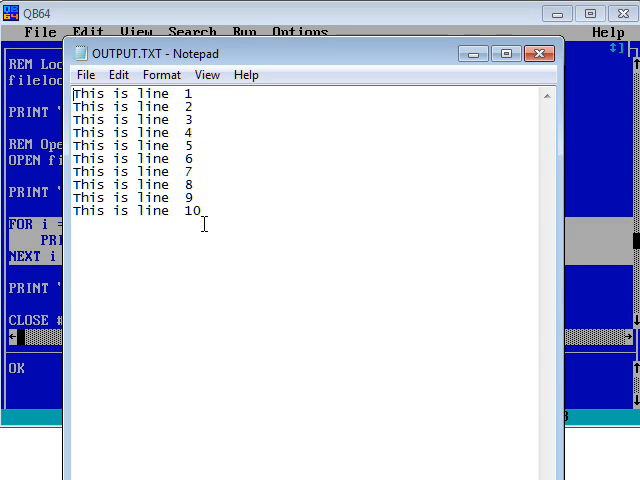